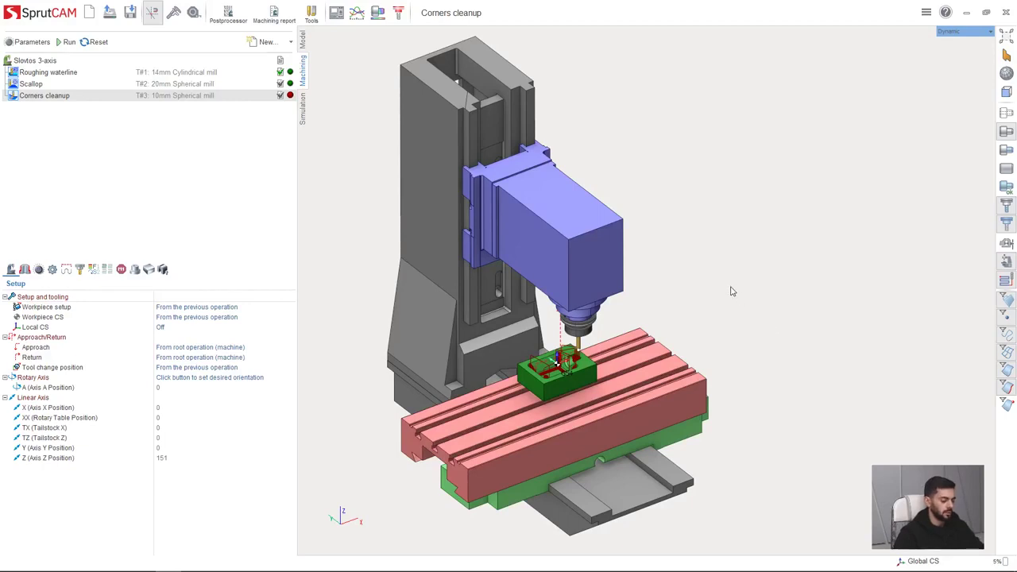
{"action": "mouse_move", "coordinate": [712, 323]}
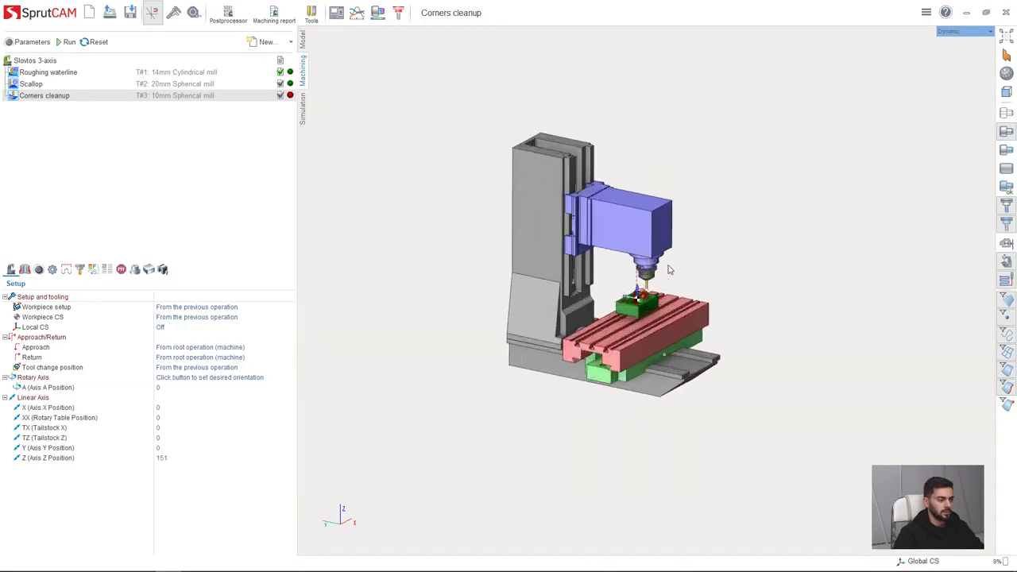
Step: Rotate and zoom the 3D view so the whole milling machine appears smaller
{"action": "left_click_drag", "start_coordinate": [671, 269], "coordinate": [702, 253]}
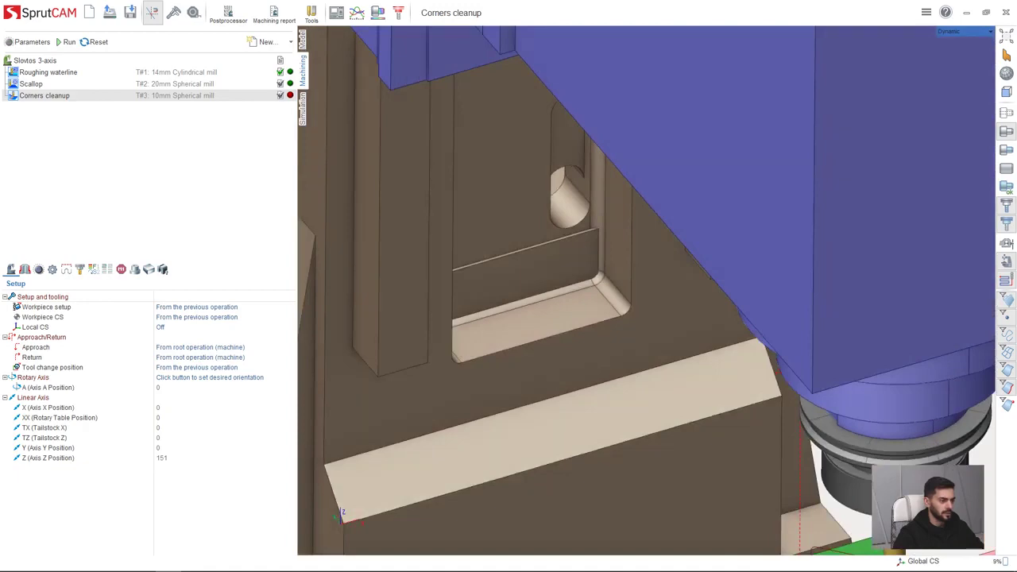
{"action": "mouse_move", "coordinate": [1005, 39]}
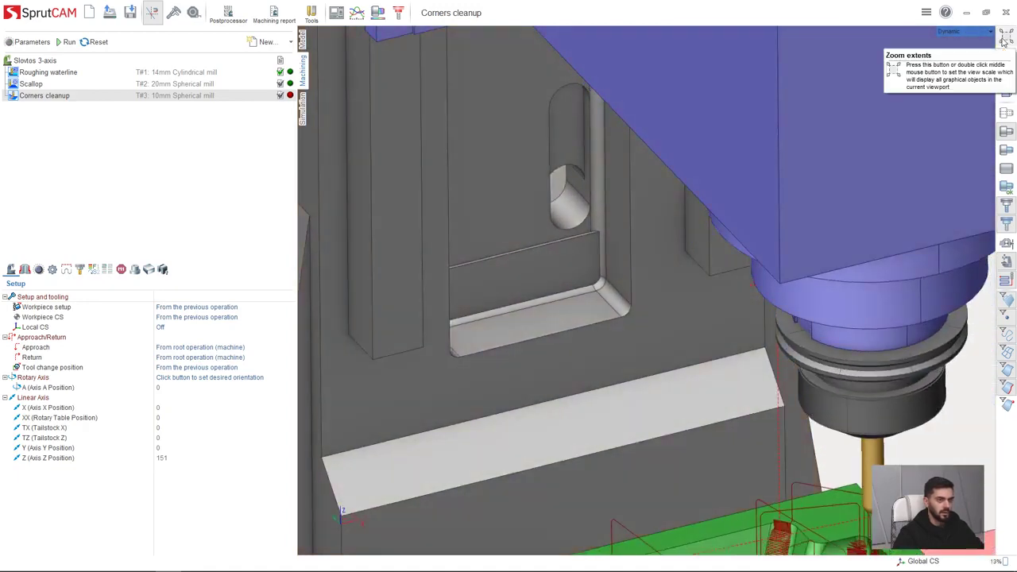
Step: Fit the whole milling machine back into the viewport with Zoom extents
{"action": "left_click", "coordinate": [1005, 38]}
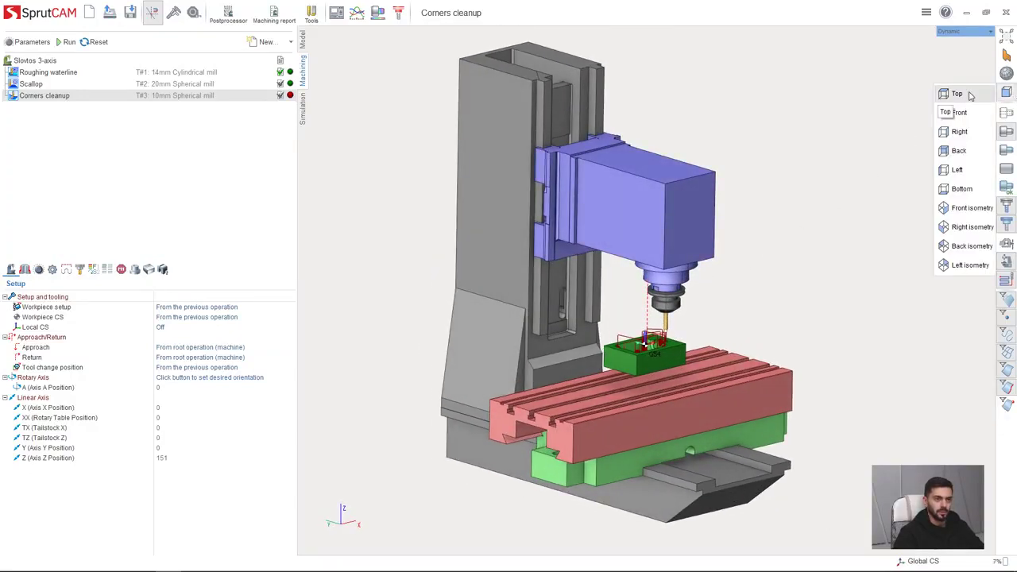
Step: View the machine from the standard Top, Front, Right and isometric directions
{"action": "left_click", "coordinate": [960, 111]}
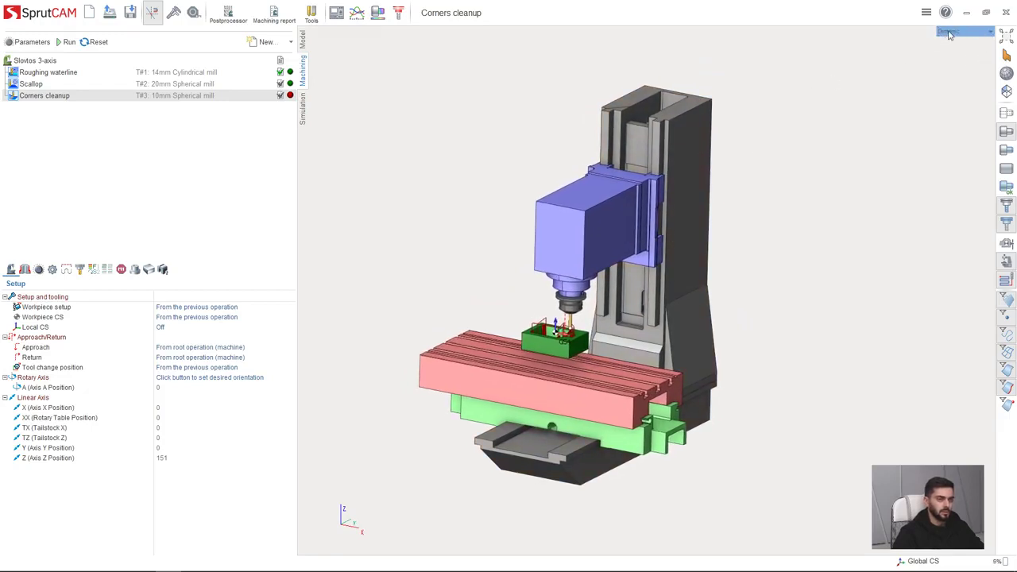
Step: Split the graphics area into three viewports (horizontal then vertical) and switch to Simulation
{"action": "left_click", "coordinate": [966, 31]}
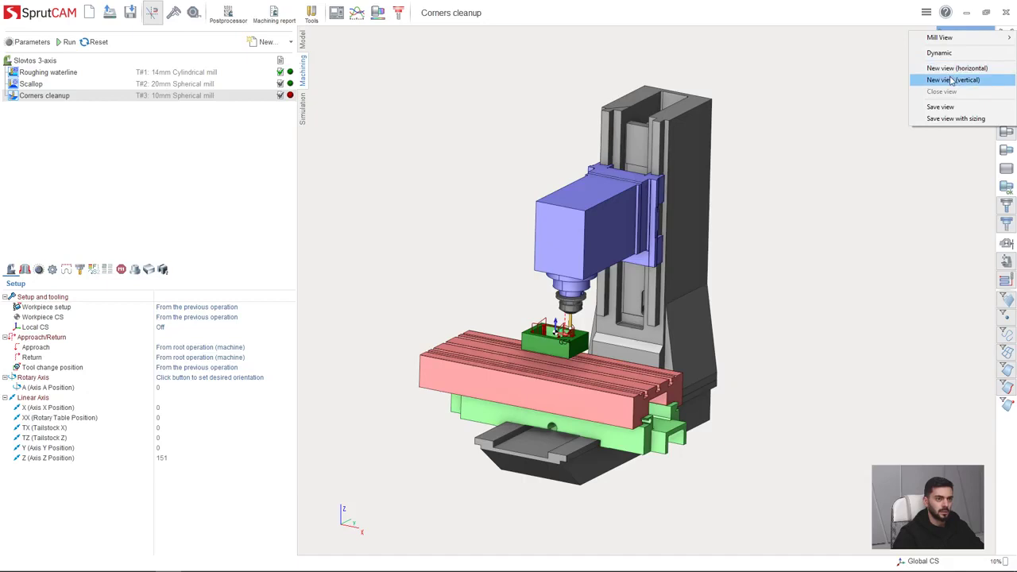
{"action": "mouse_move", "coordinate": [957, 67]}
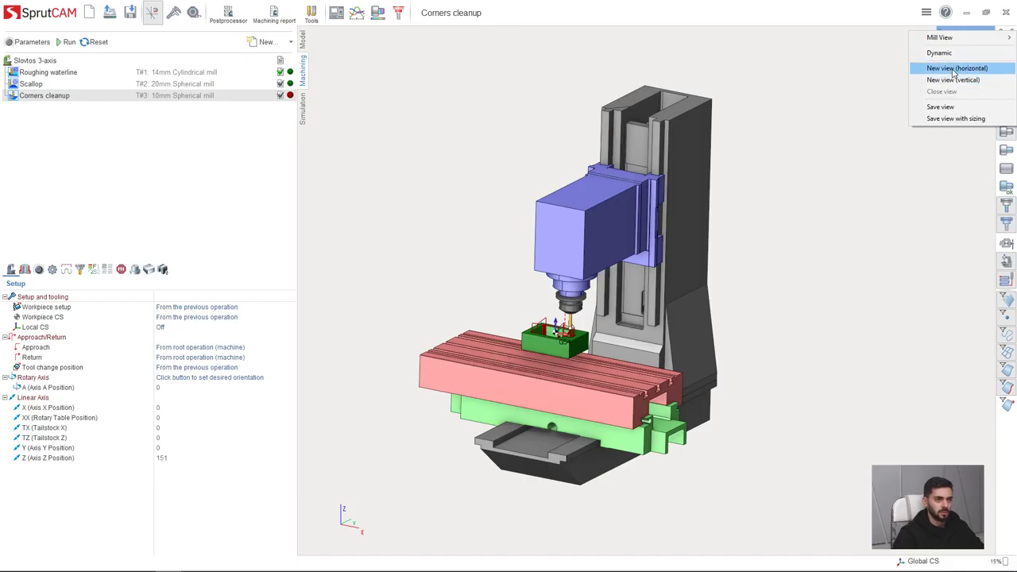
{"action": "left_click", "coordinate": [957, 67]}
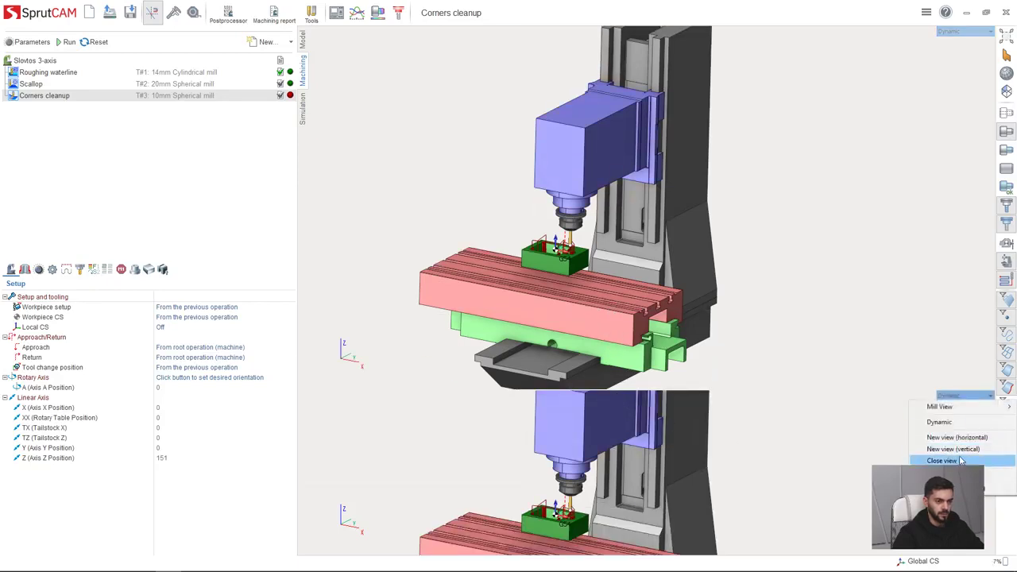
{"action": "left_click", "coordinate": [942, 461]}
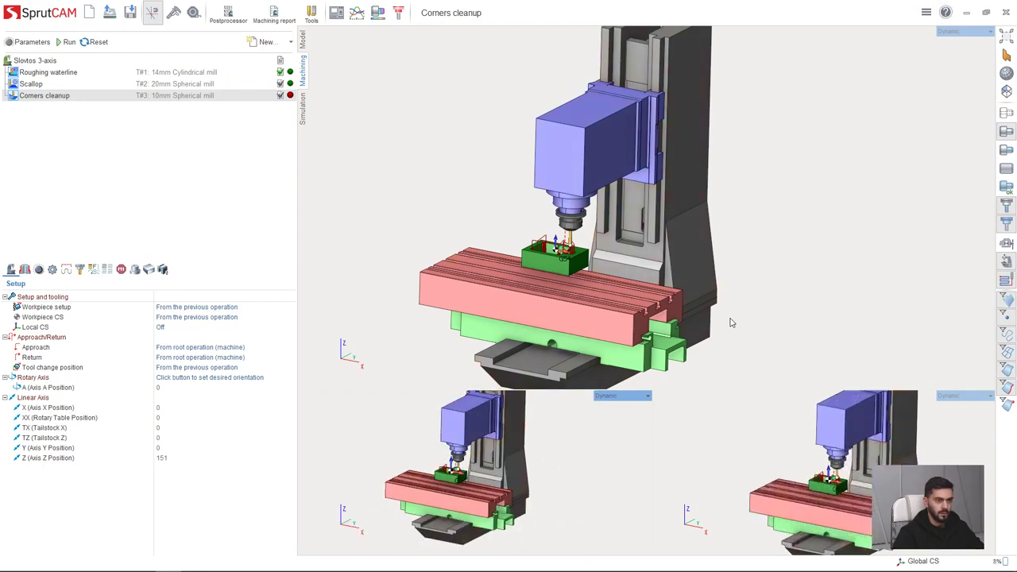
{"action": "left_click", "coordinate": [623, 396]}
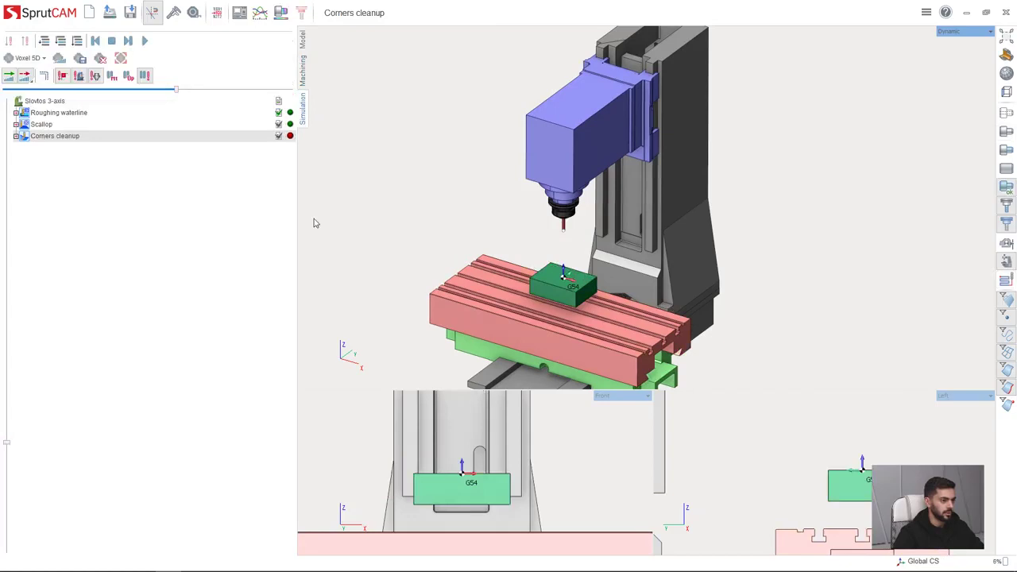
Step: Play the machining simulation to completion and close the extra viewports back to one view
{"action": "left_click", "coordinate": [144, 41]}
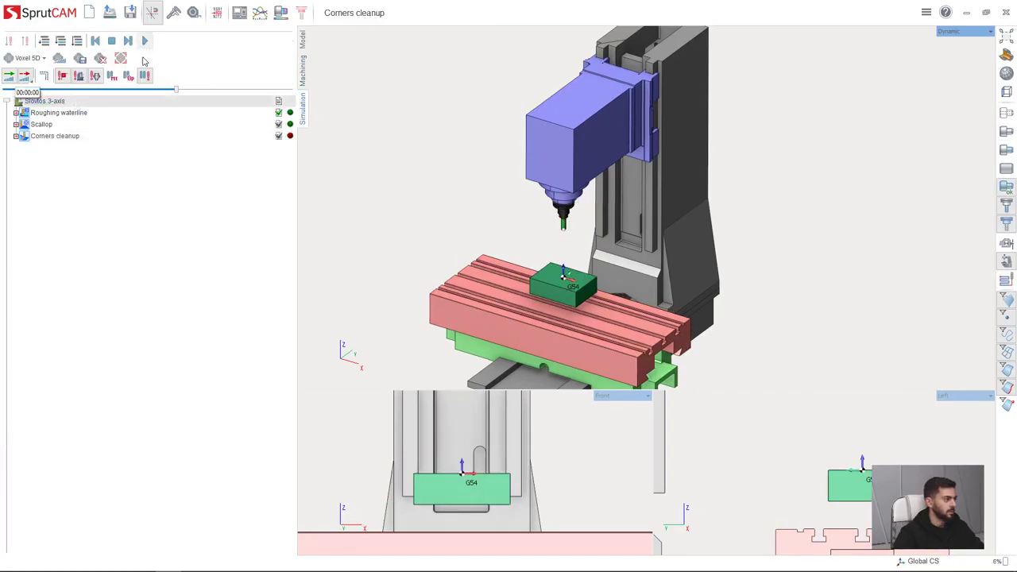
{"action": "left_click", "coordinate": [145, 42]}
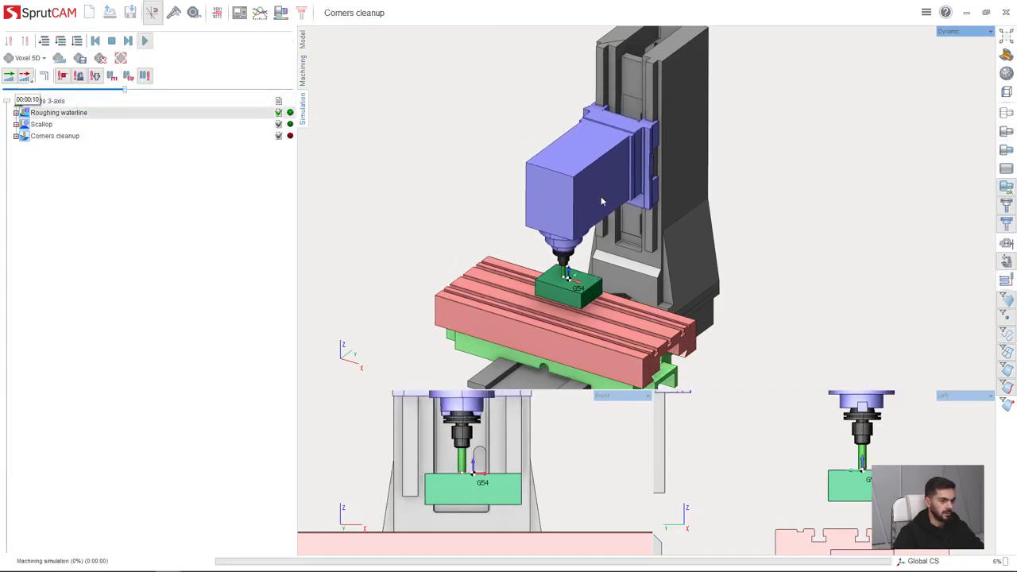
{"action": "left_click", "coordinate": [145, 41]}
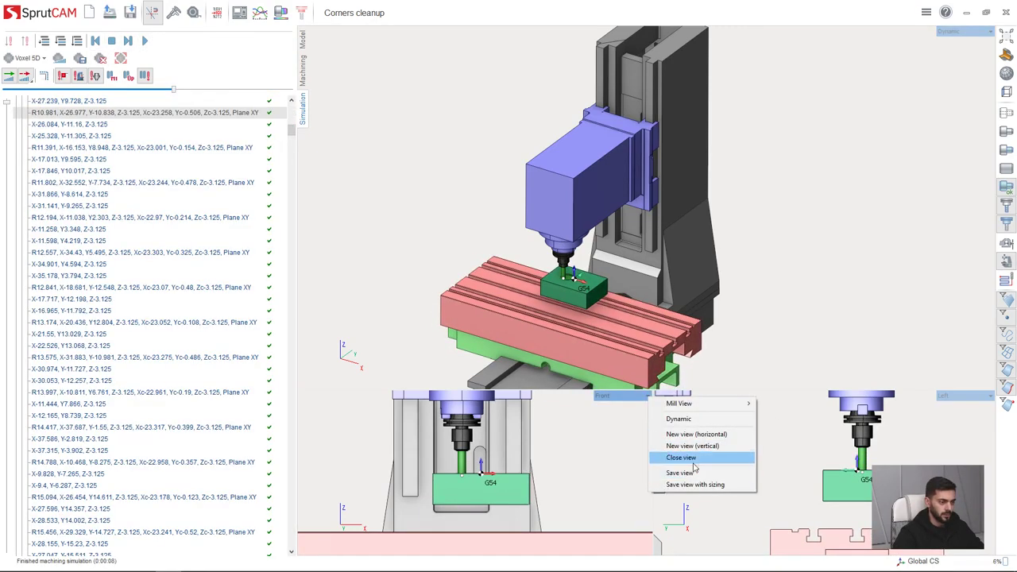
{"action": "left_click", "coordinate": [680, 458]}
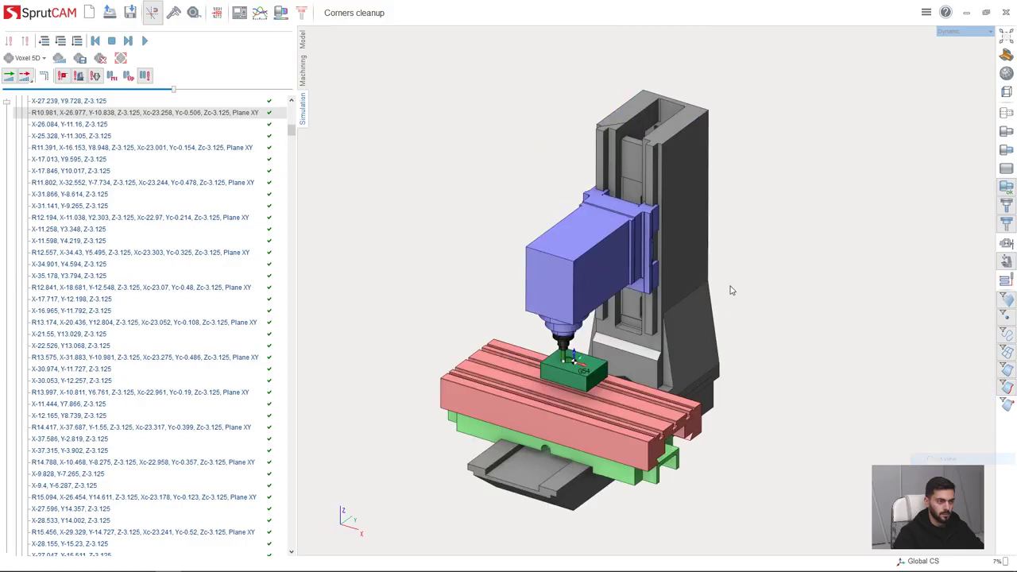
{"action": "mouse_move", "coordinate": [912, 110]}
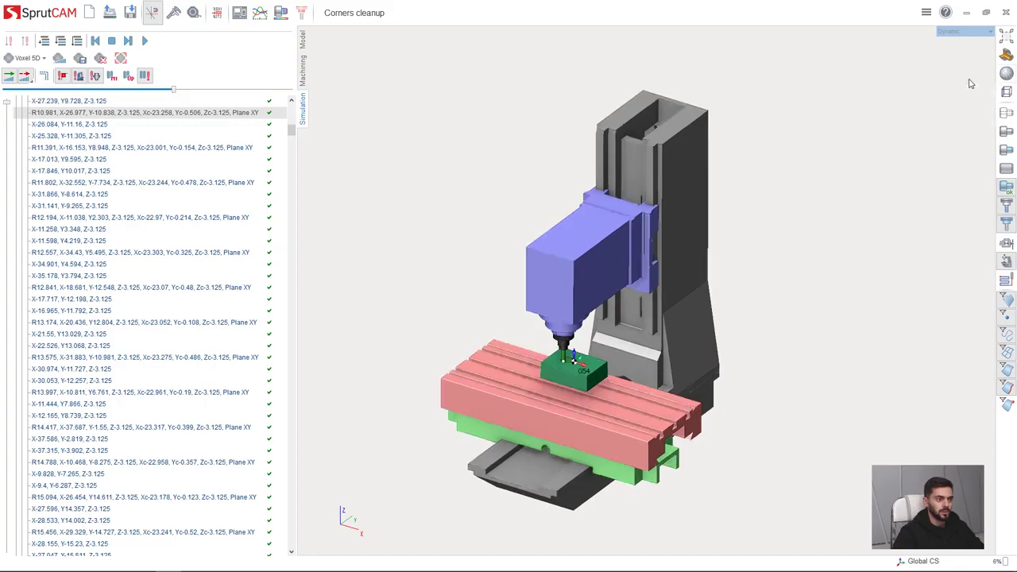
Step: Switch the machine display between see-through wireframe and shaded modes
{"action": "left_click", "coordinate": [1006, 73]}
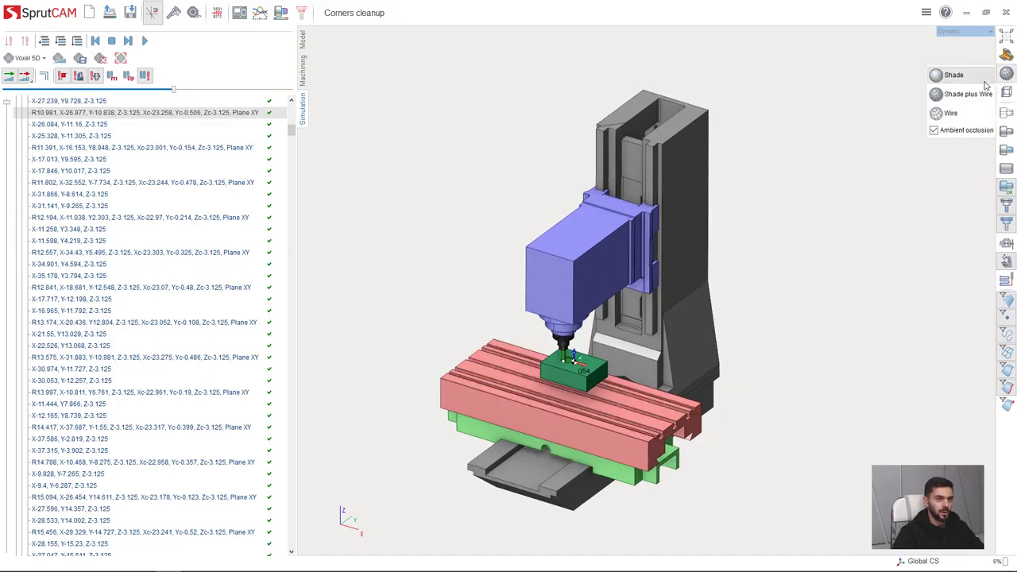
{"action": "left_click", "coordinate": [950, 113]}
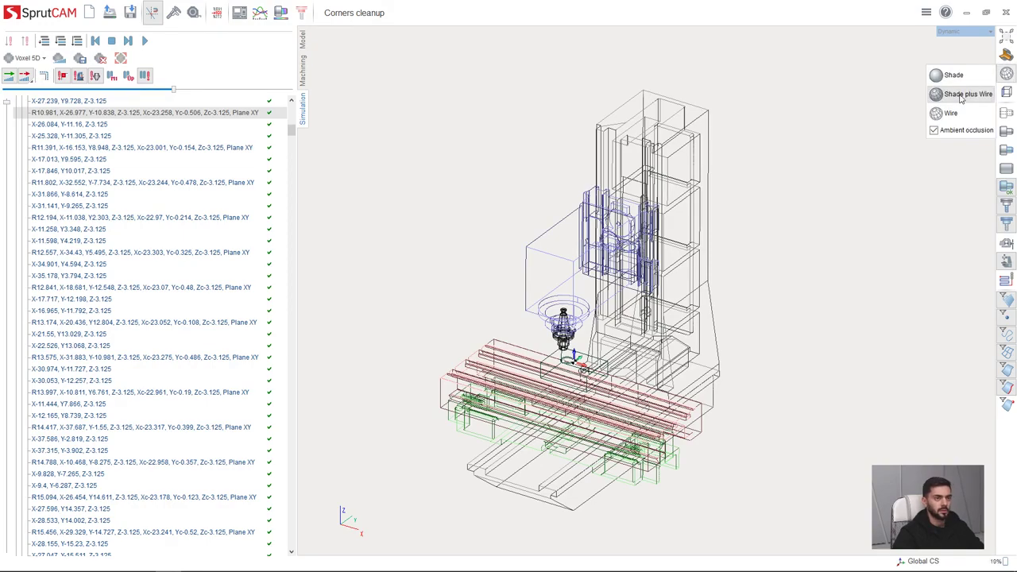
{"action": "left_click", "coordinate": [936, 75]}
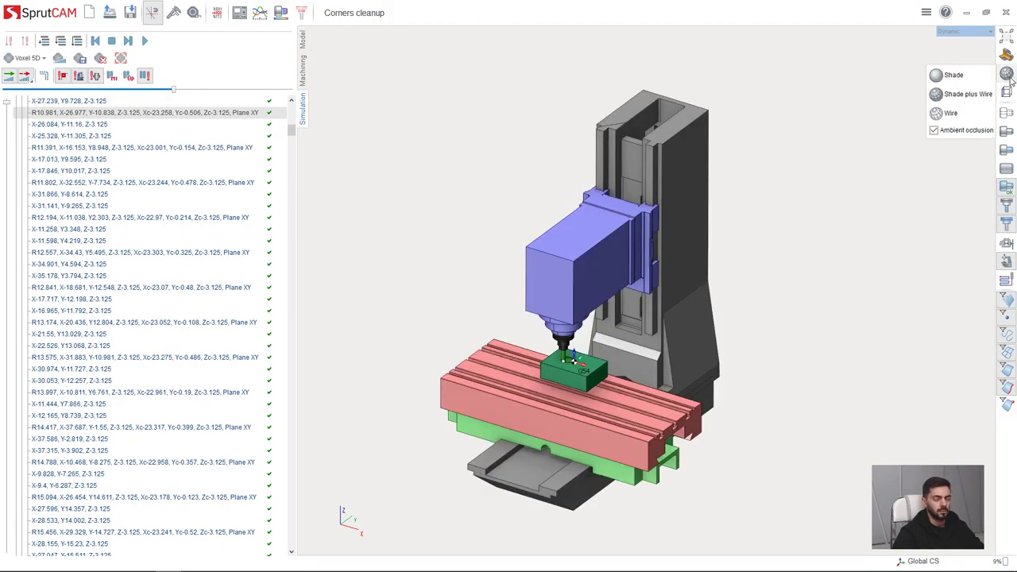
{"action": "left_click", "coordinate": [1006, 73]}
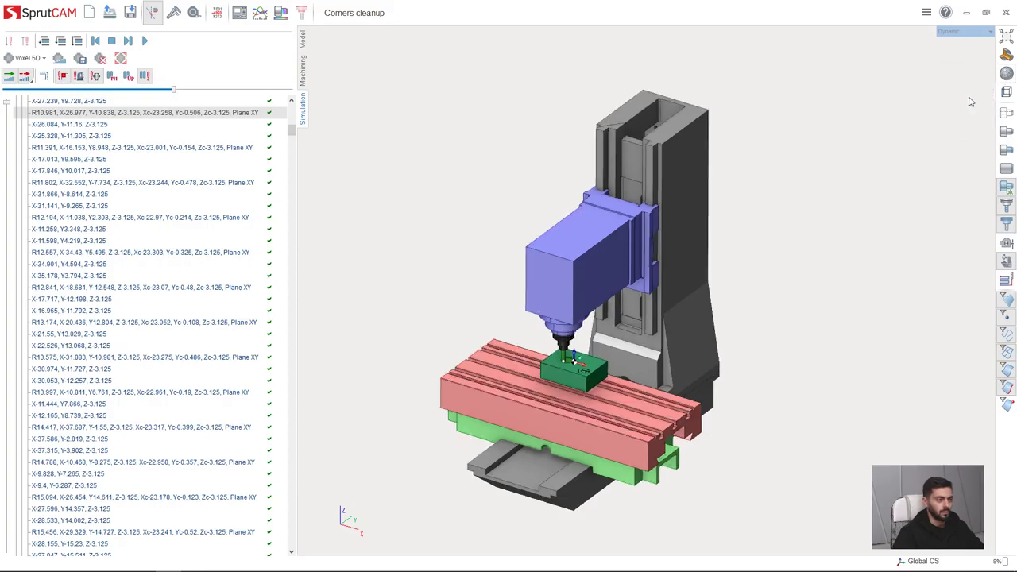
{"action": "left_click", "coordinate": [1006, 73]}
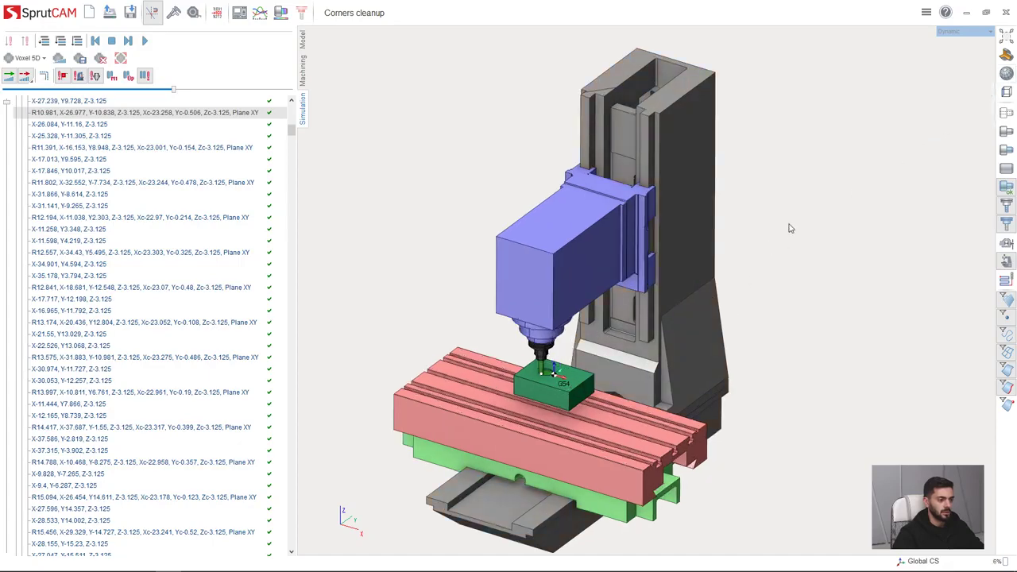
Step: Toggle ambient occlusion shading off and on for the shaded model
{"action": "left_click", "coordinate": [1006, 75]}
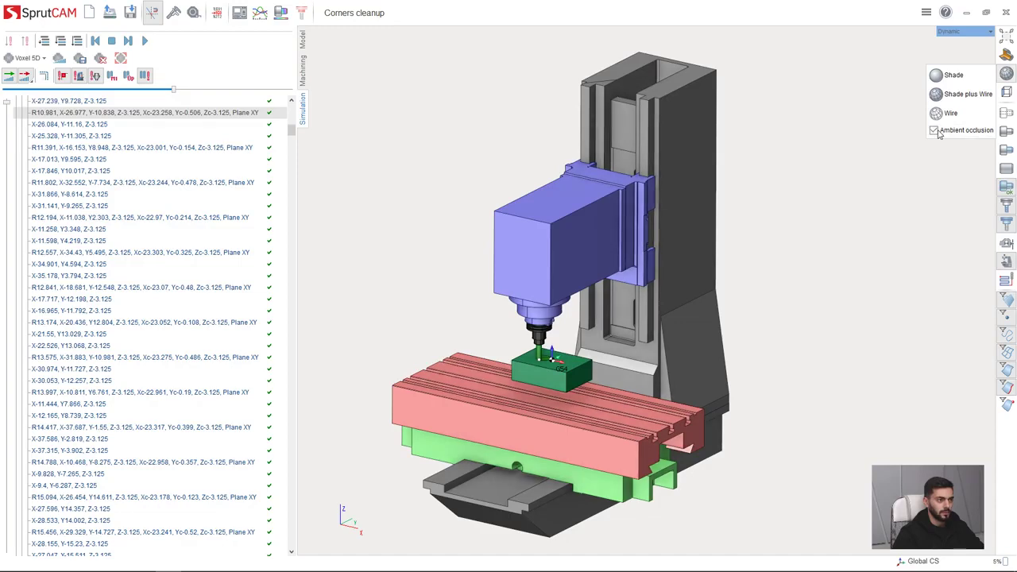
{"action": "left_click", "coordinate": [935, 130]}
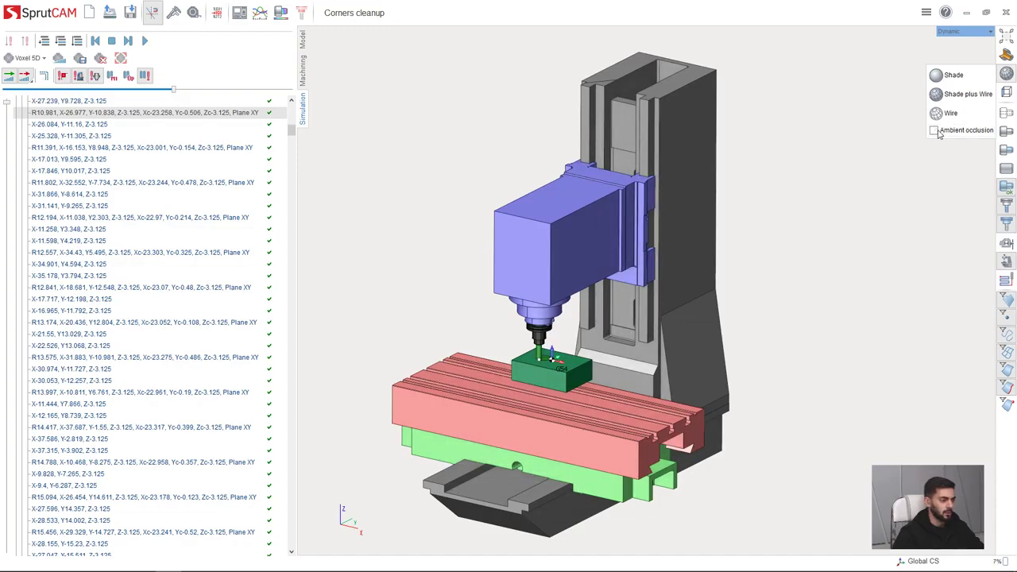
{"action": "left_click", "coordinate": [935, 131]}
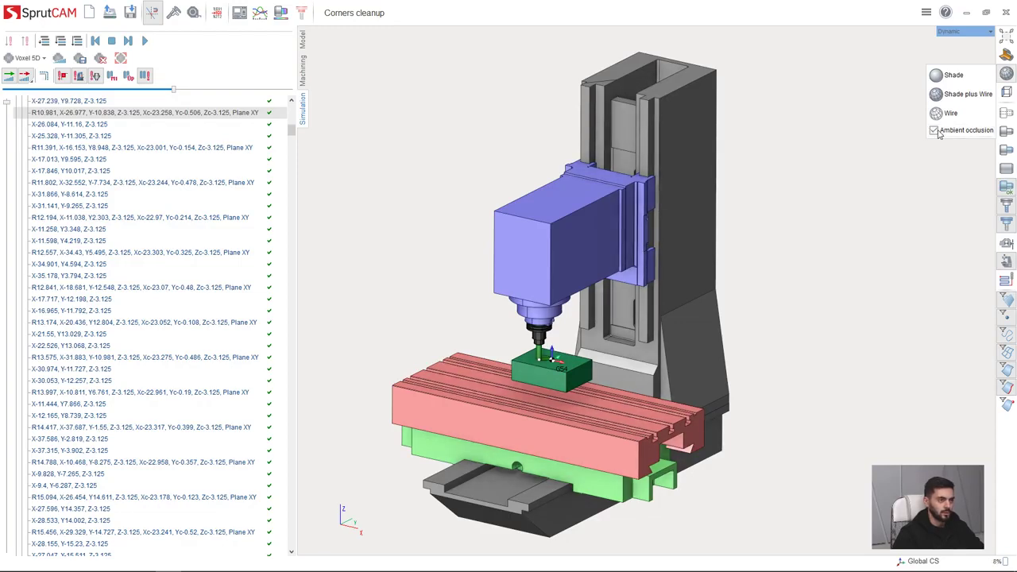
{"action": "left_click", "coordinate": [936, 131]}
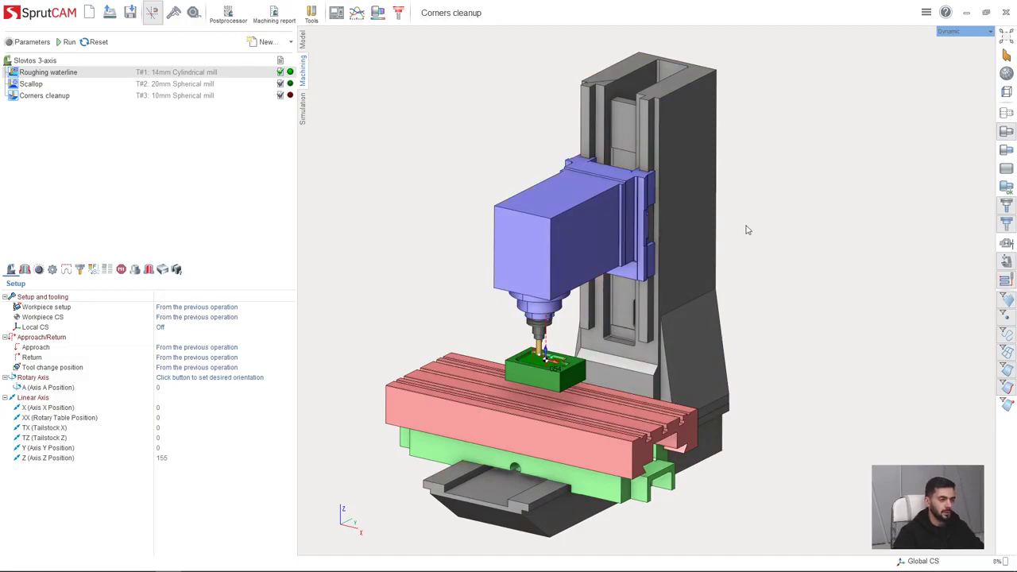
Step: Use the context menu's Rotate View, Scale, Zoom Window, Undo and Fit to view the machine from the opposite corner
{"action": "right_click", "coordinate": [746, 230]}
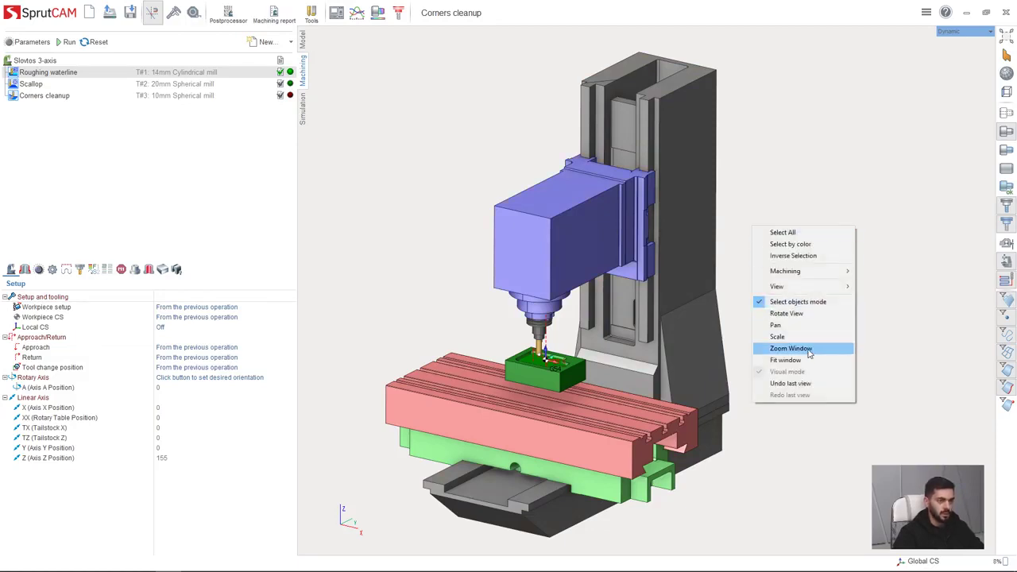
{"action": "mouse_move", "coordinate": [804, 383]}
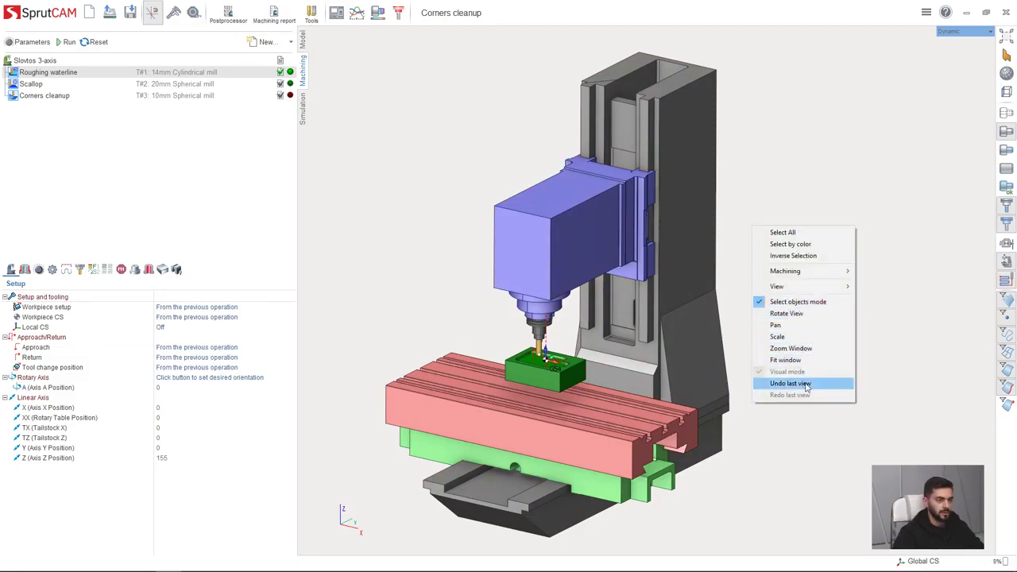
{"action": "mouse_move", "coordinate": [797, 302]}
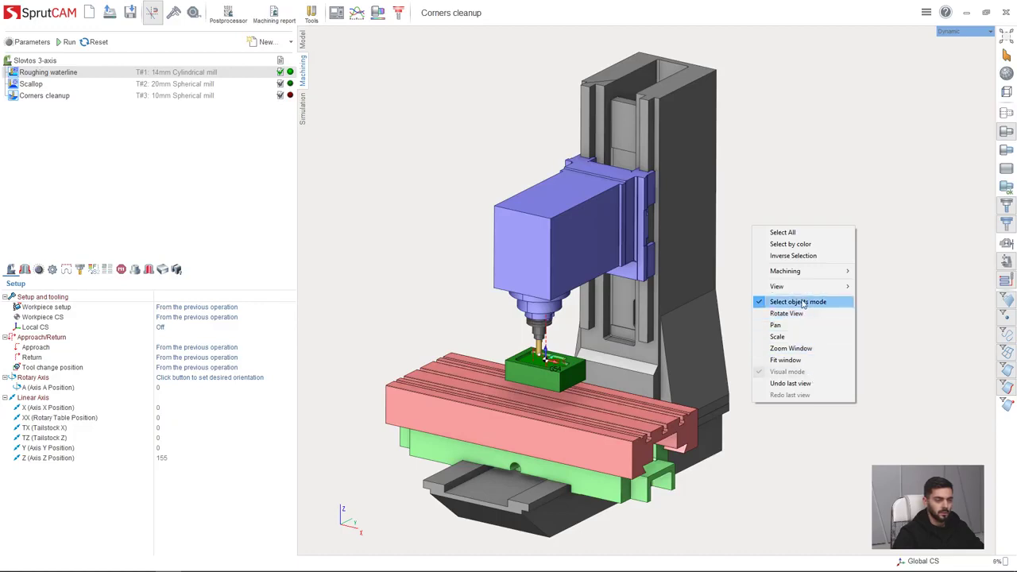
{"action": "mouse_move", "coordinate": [775, 189]}
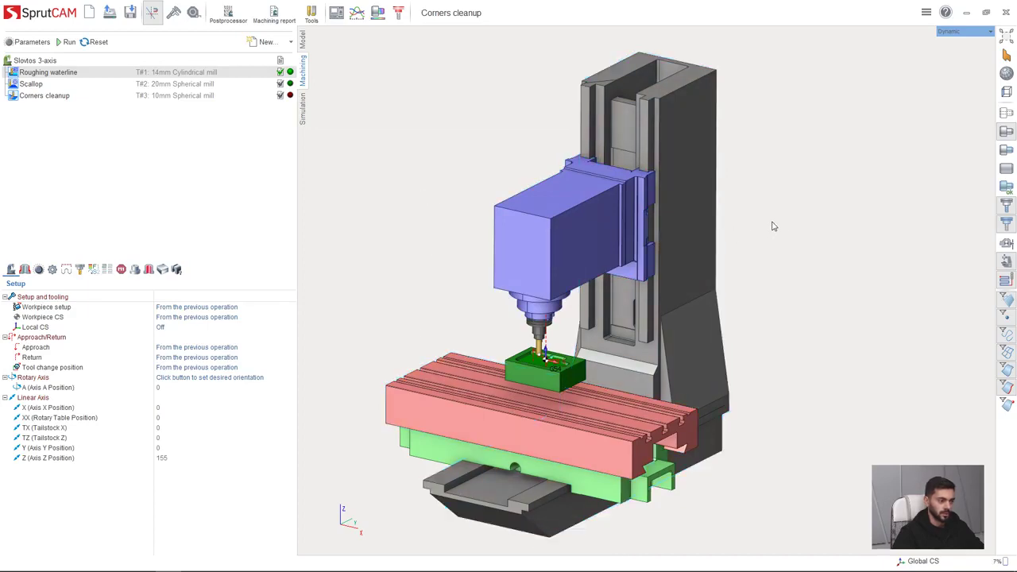
{"action": "right_click", "coordinate": [774, 226]}
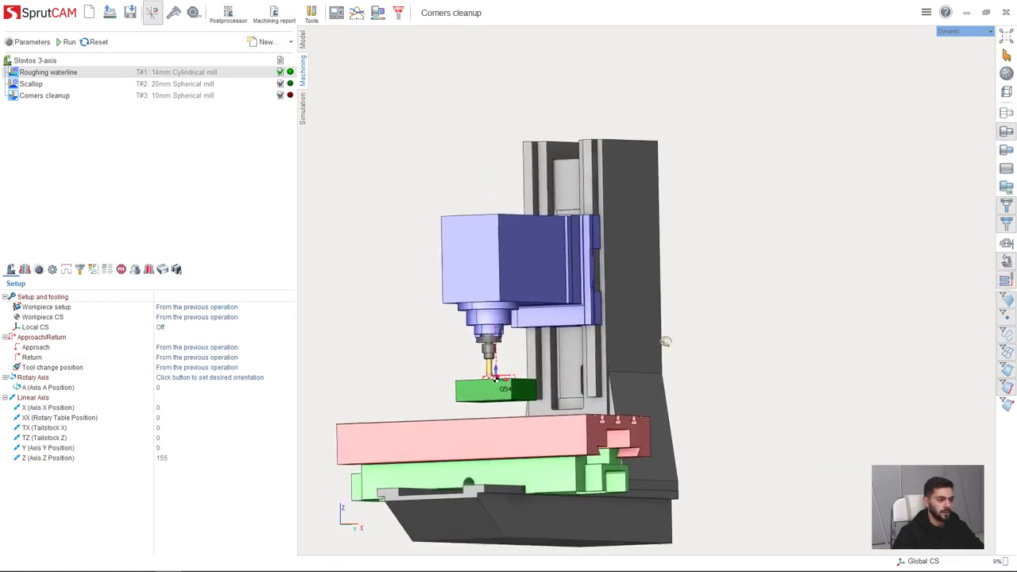
{"action": "scroll", "scroll_direction": "up", "scroll_amount": 3}
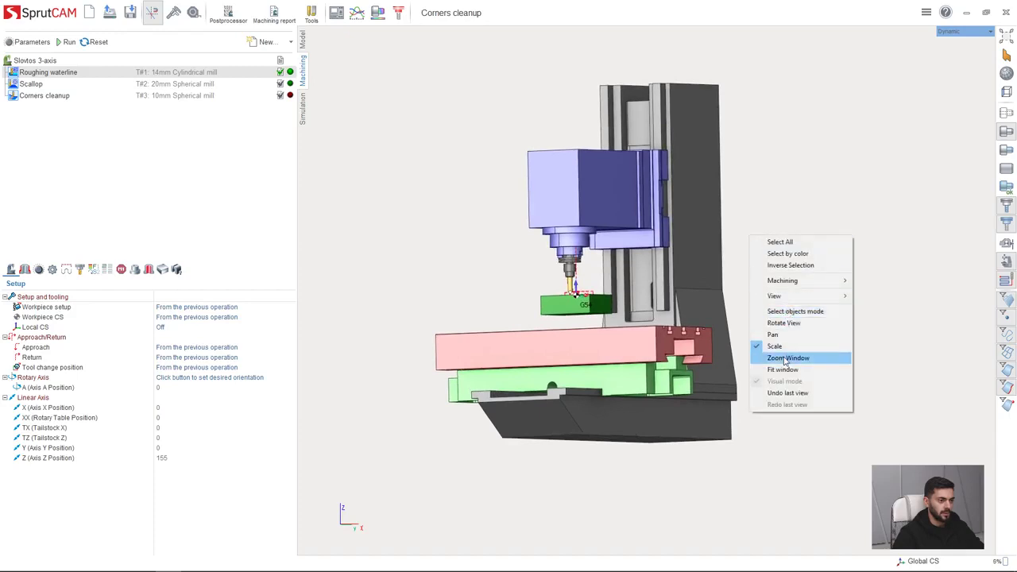
{"action": "mouse_move", "coordinate": [787, 310]}
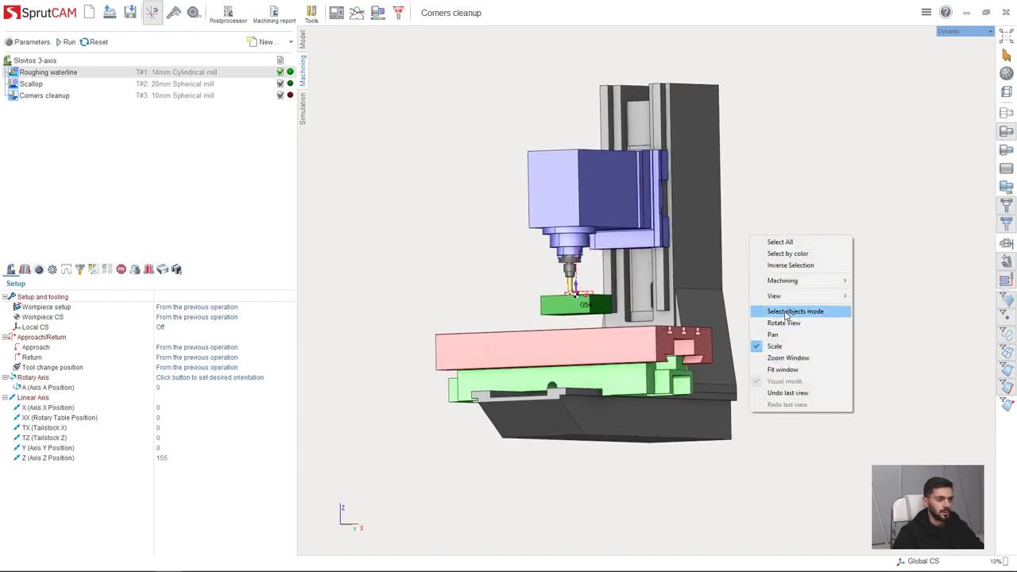
{"action": "mouse_move", "coordinate": [779, 318]}
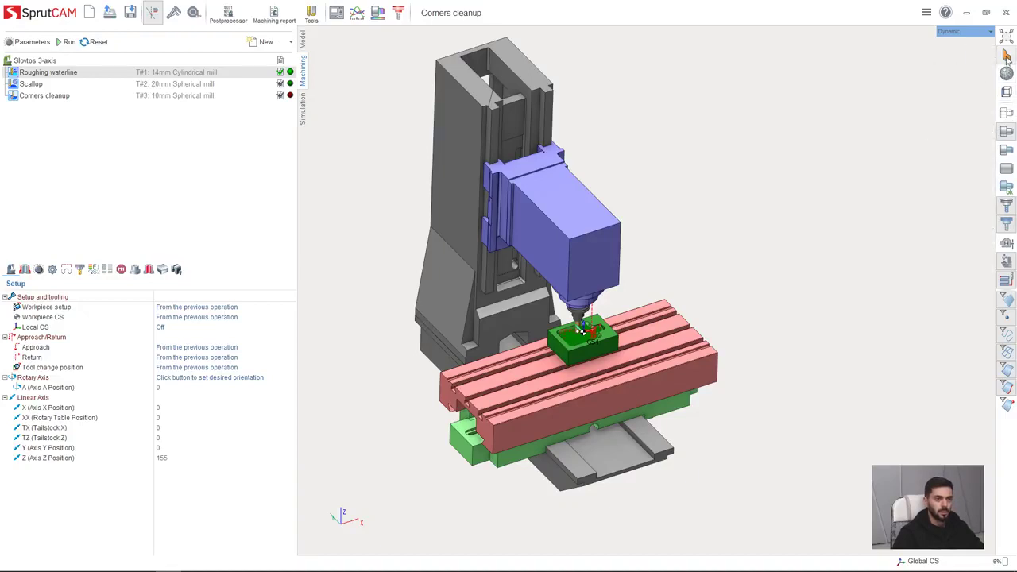
Step: Load the Adapter lathe-milling project, enable the section view and zoom in on the cut part
{"action": "left_click", "coordinate": [108, 13]}
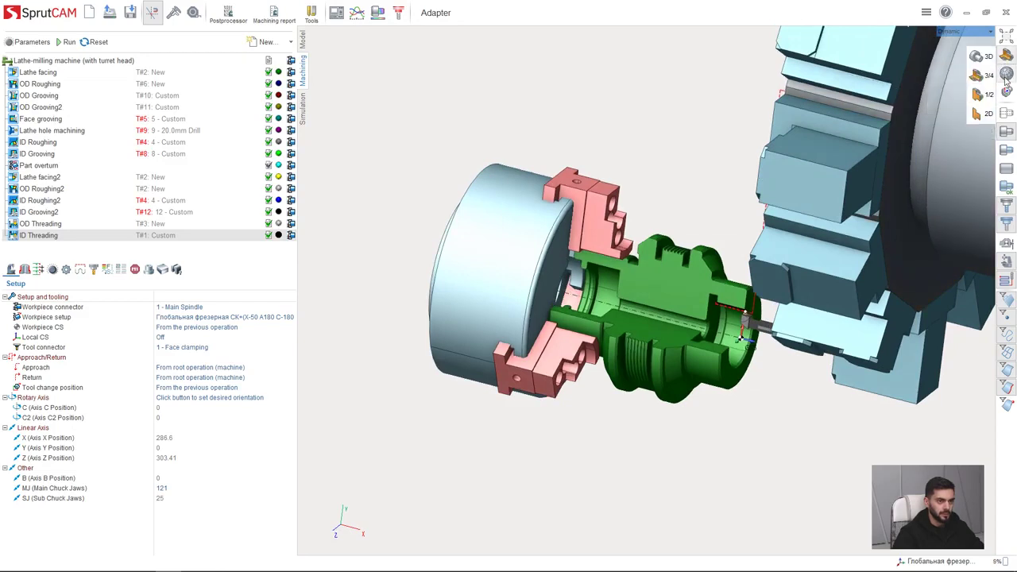
{"action": "left_click", "coordinate": [1004, 94]}
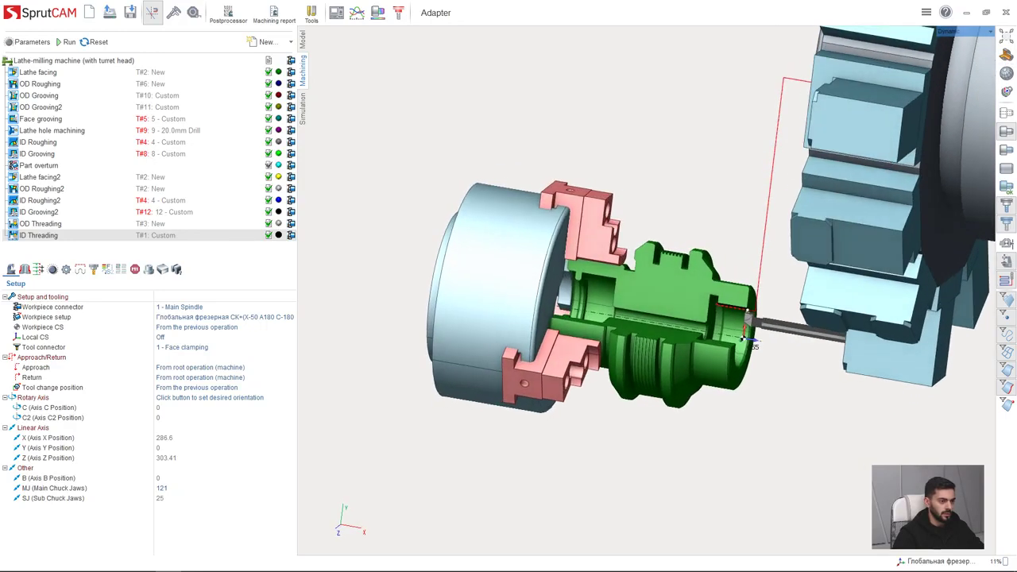
{"action": "scroll", "scroll_direction": "up", "scroll_amount": 3}
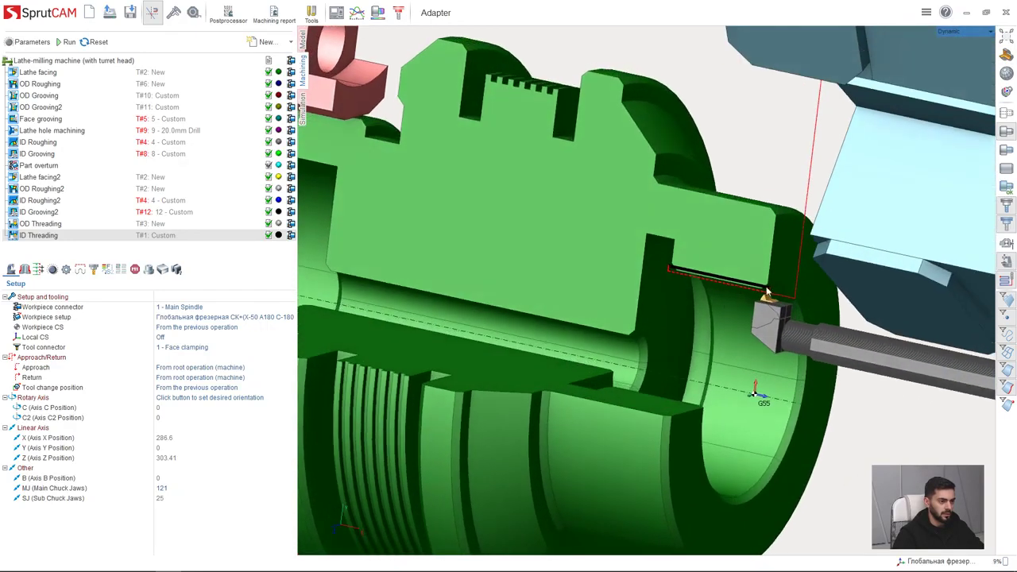